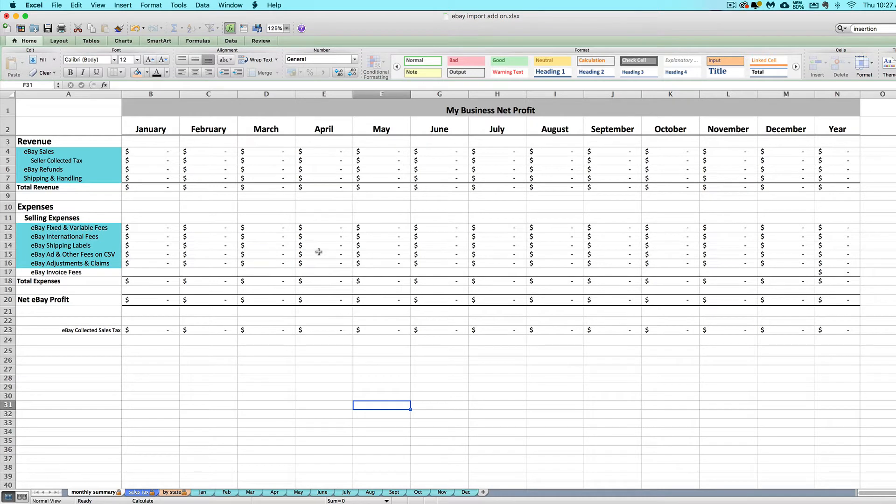
mouse_move(302, 263)
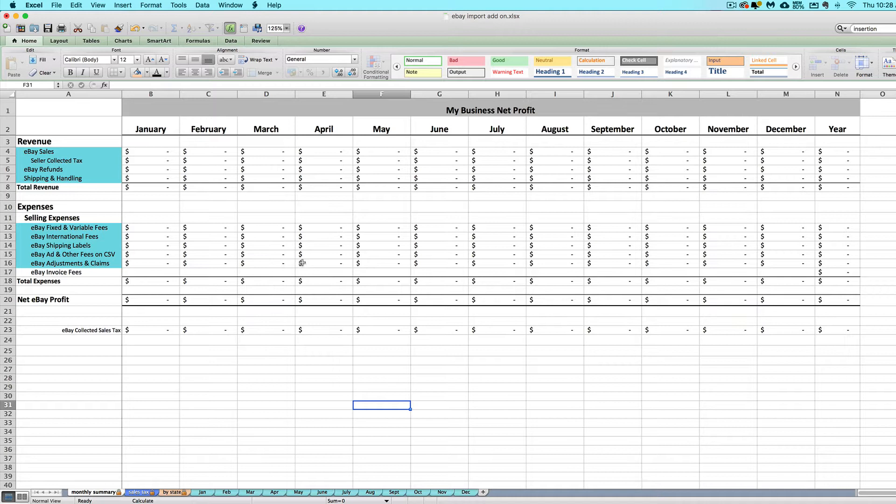
mouse_move(228, 219)
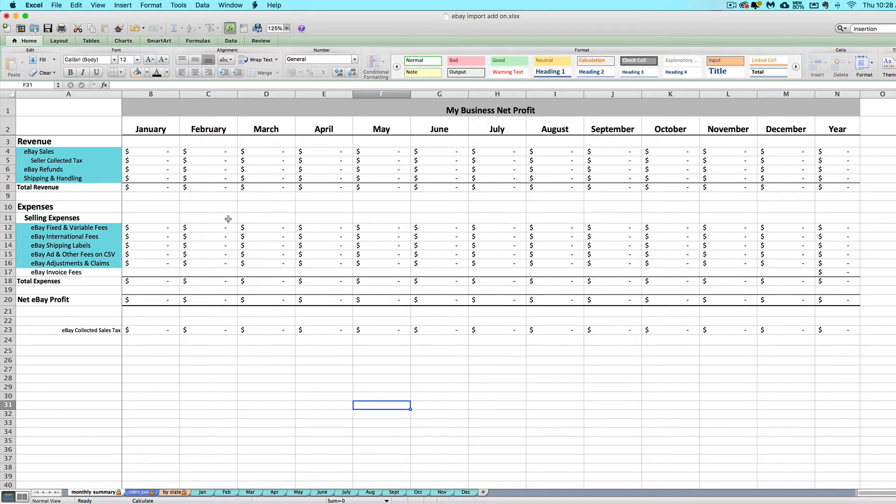
mouse_move(197, 159)
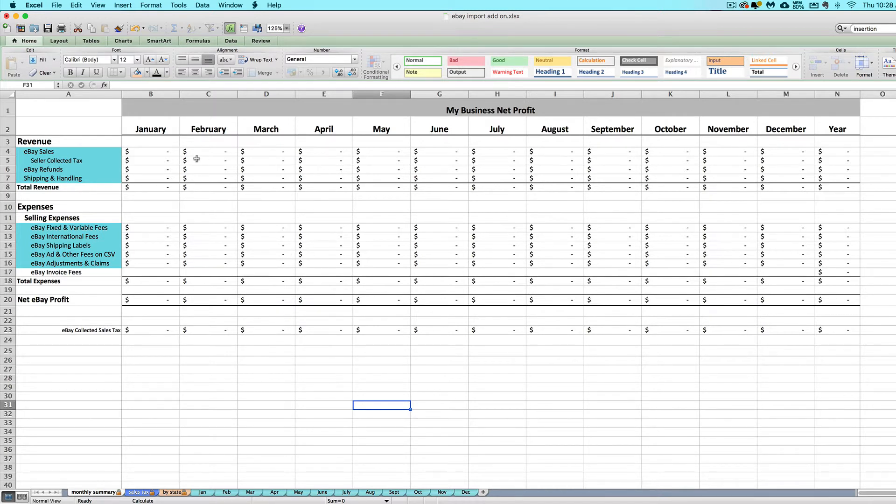
mouse_move(329, 223)
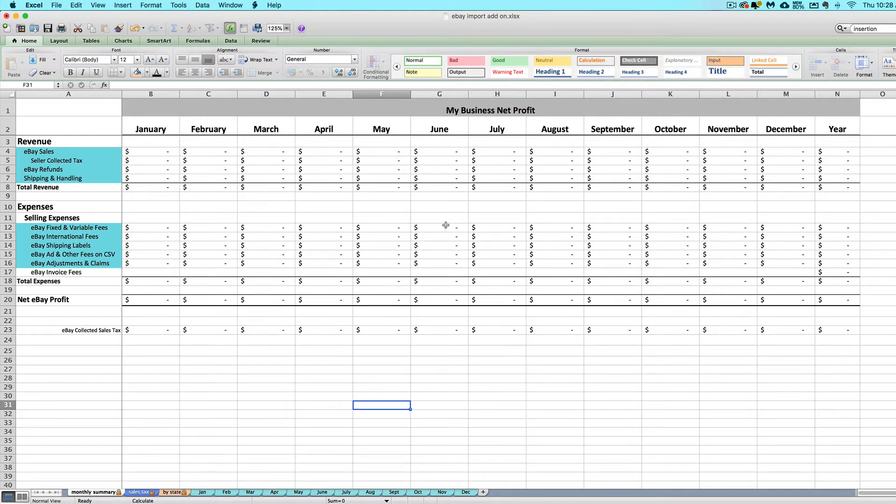
mouse_move(414, 225)
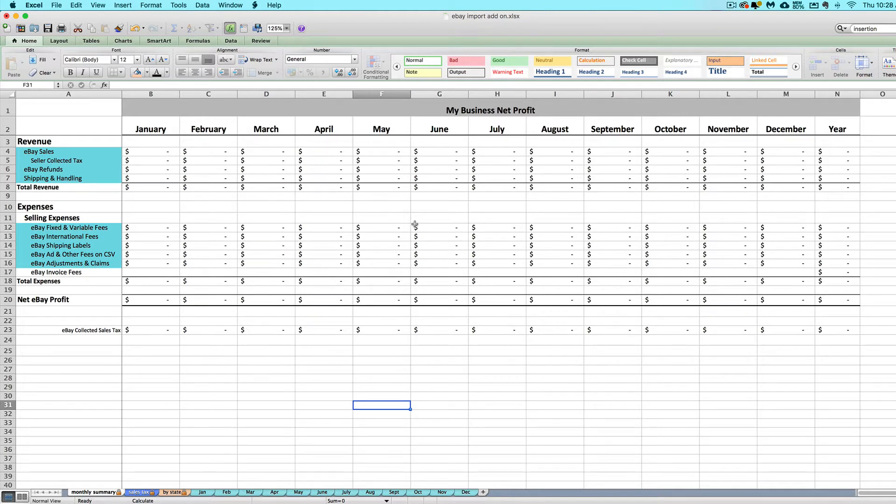
mouse_move(361, 153)
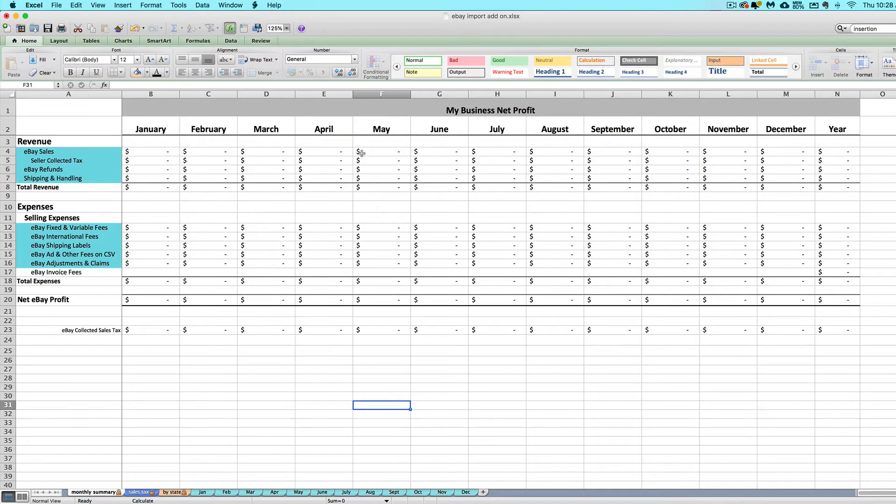
mouse_move(193, 204)
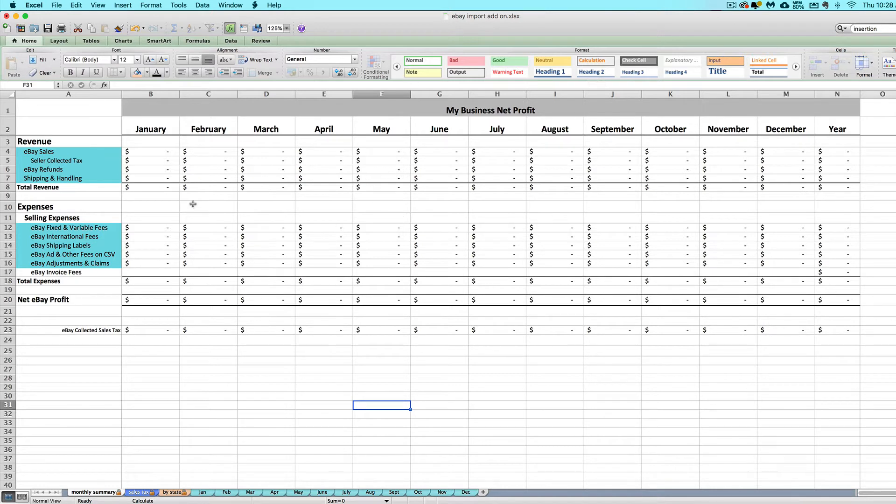
mouse_move(319, 270)
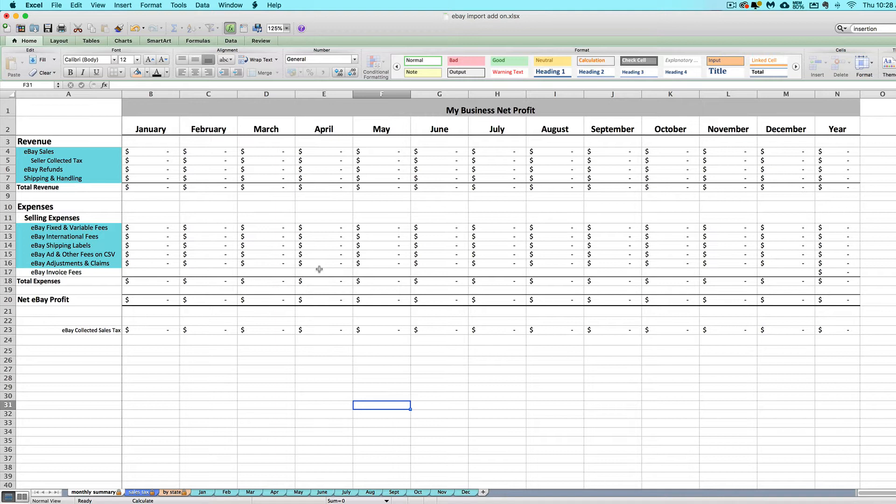
mouse_move(335, 212)
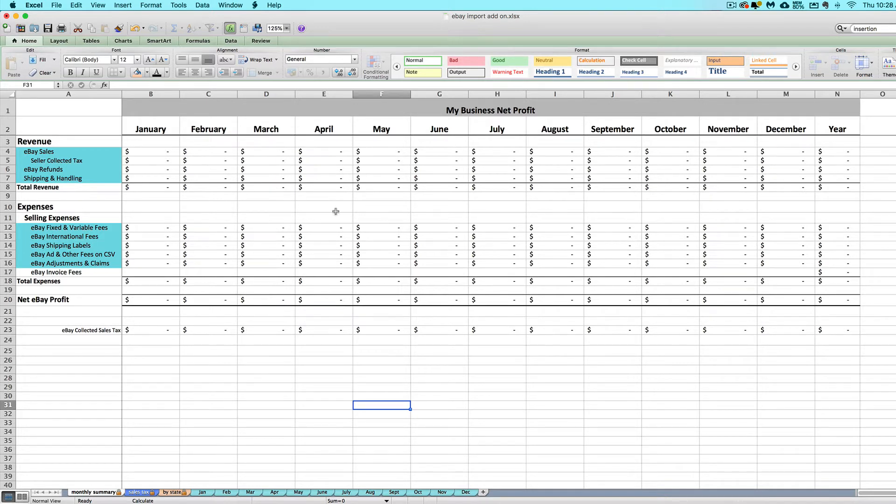
mouse_move(336, 212)
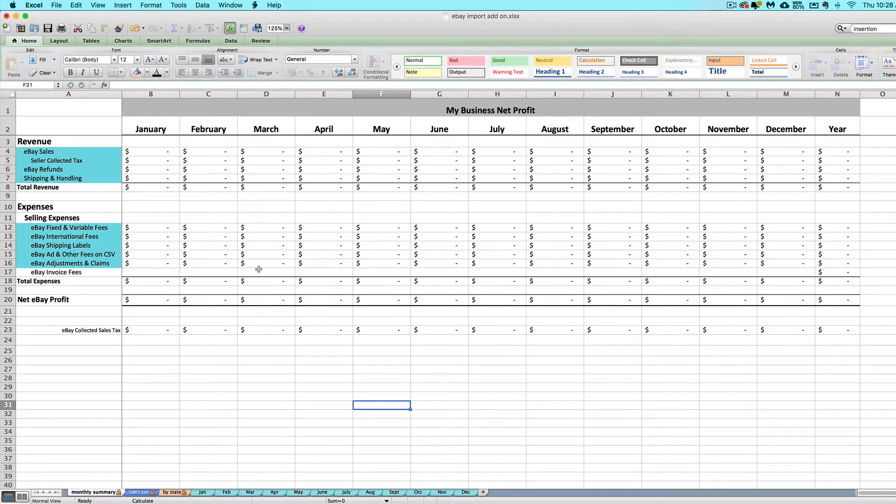
mouse_move(136, 175)
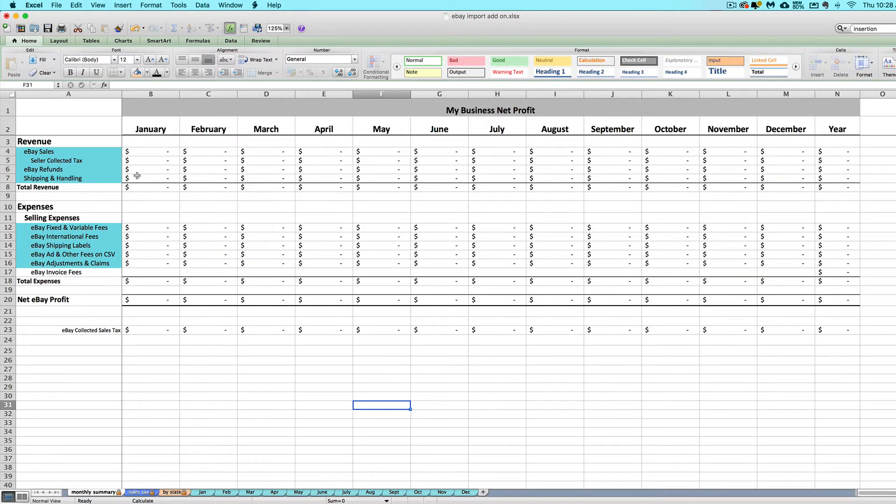
mouse_move(97, 227)
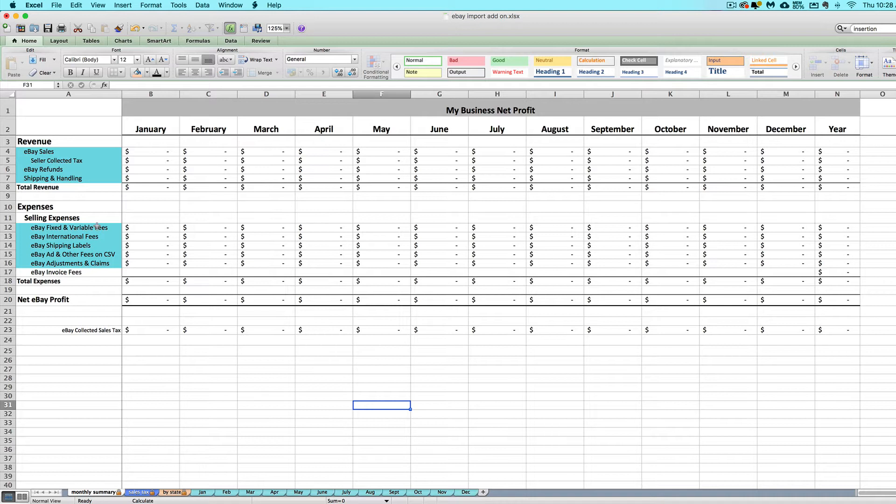
mouse_move(70, 237)
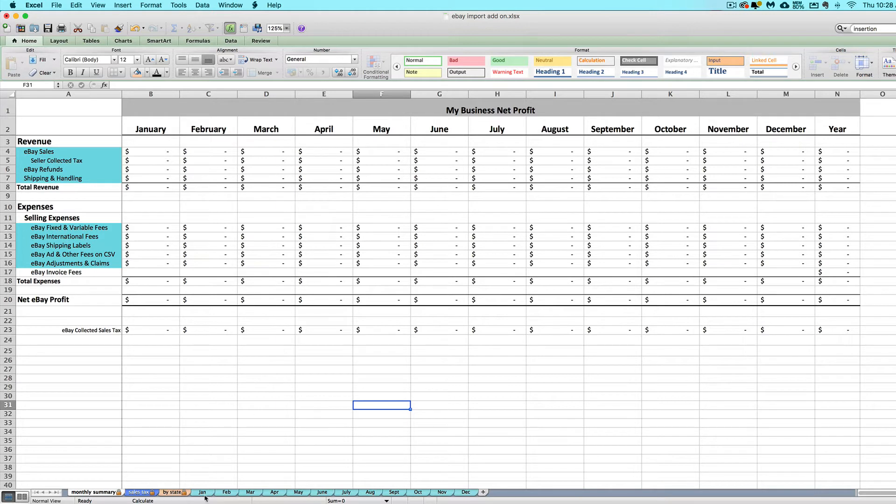
mouse_move(255, 489)
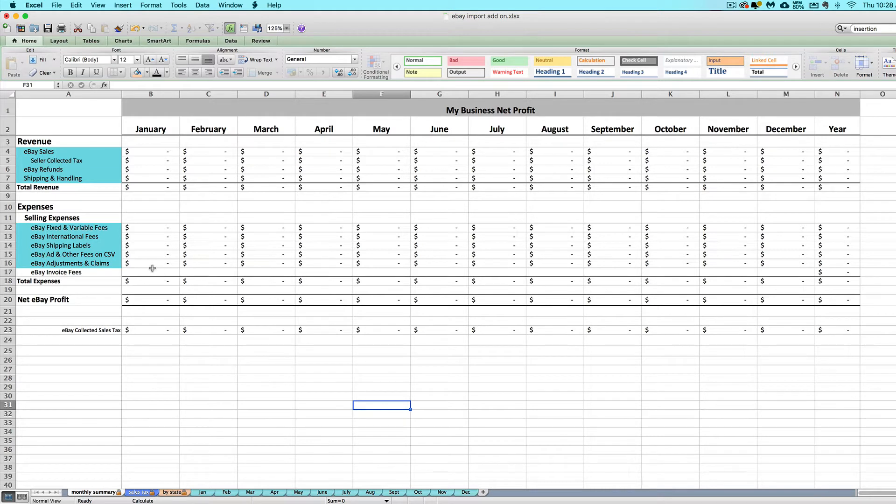
mouse_move(105, 303)
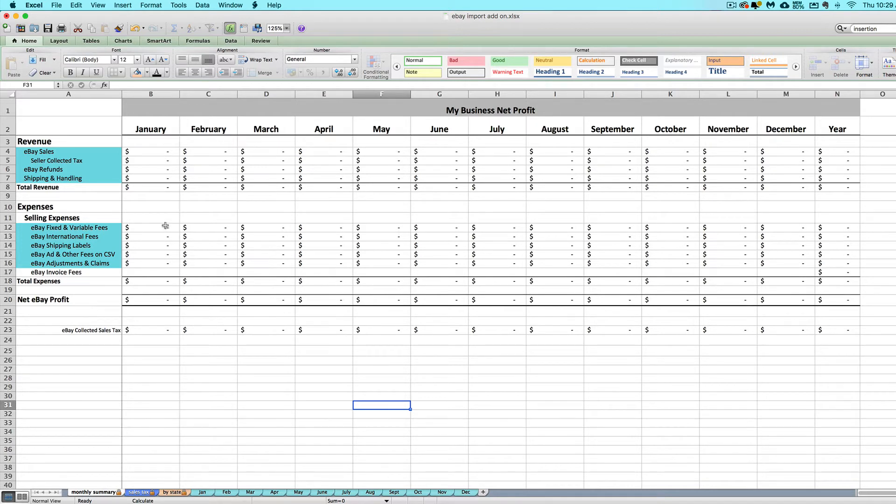
mouse_move(202, 182)
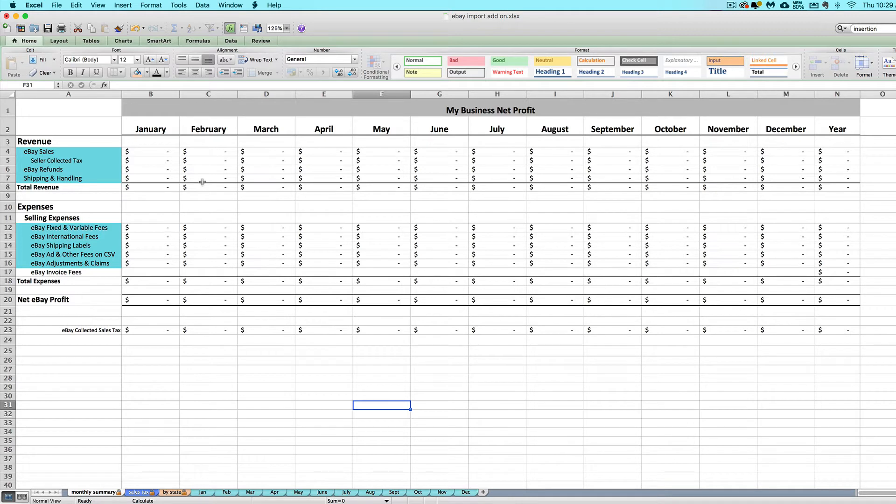
mouse_move(213, 187)
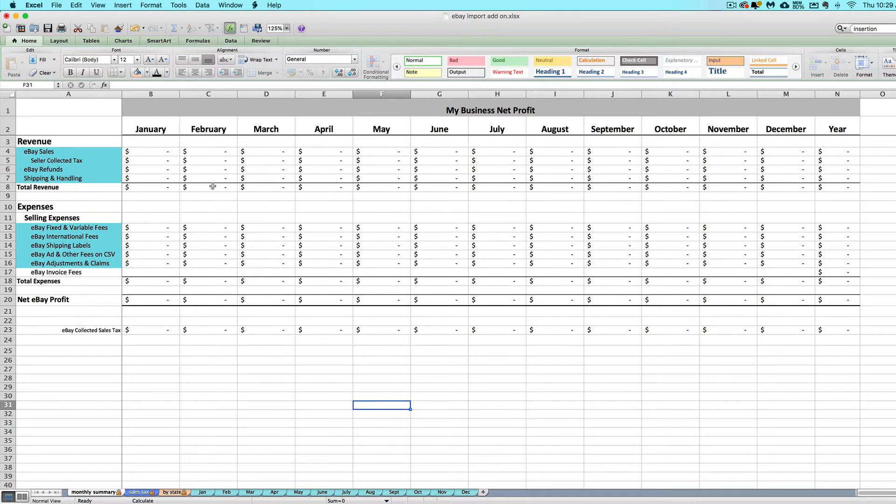
mouse_move(390, 213)
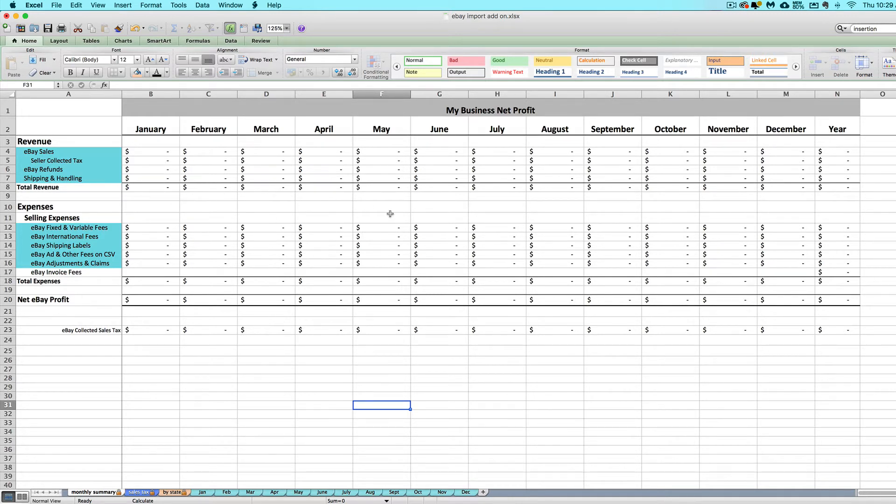
mouse_move(167, 128)
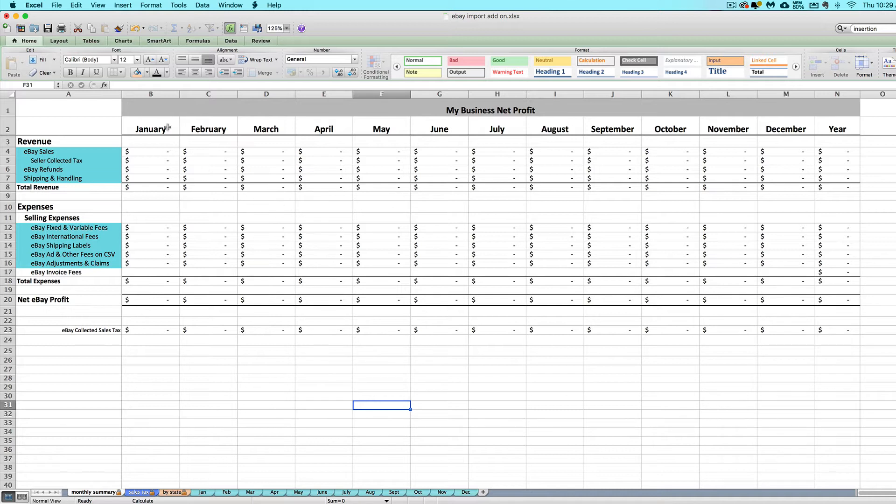
mouse_move(30, 120)
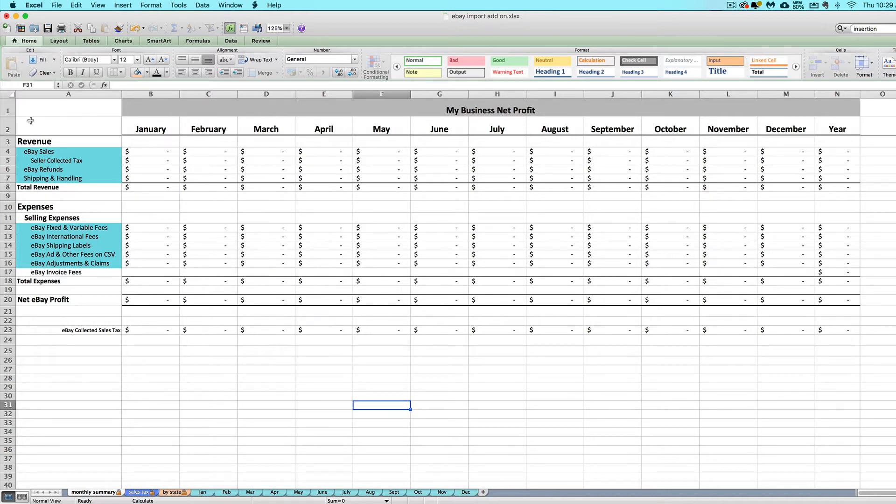
mouse_move(130, 104)
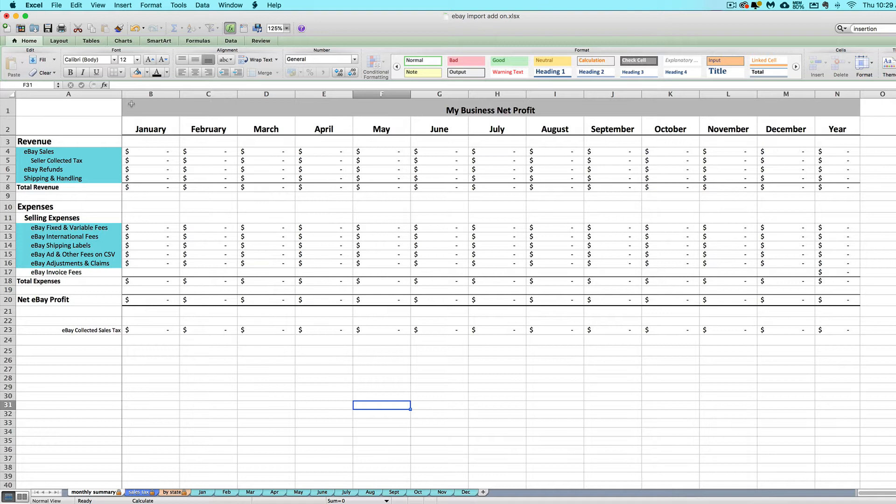
mouse_move(222, 204)
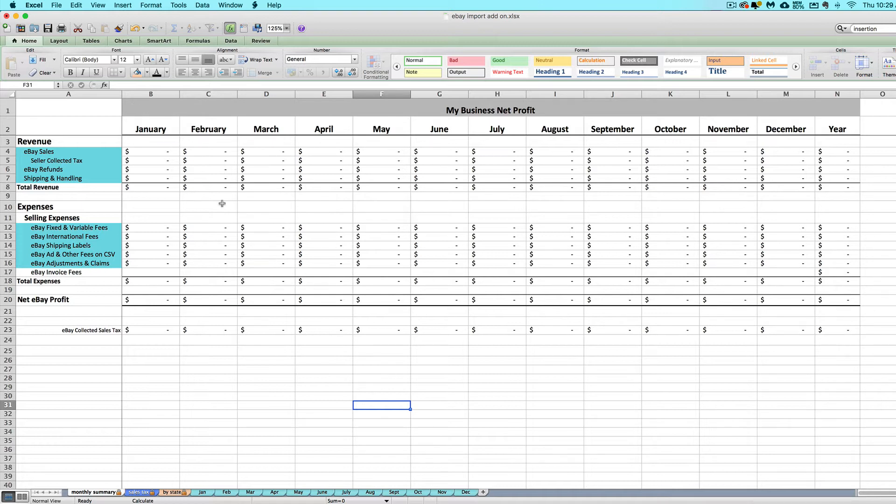
mouse_move(323, 128)
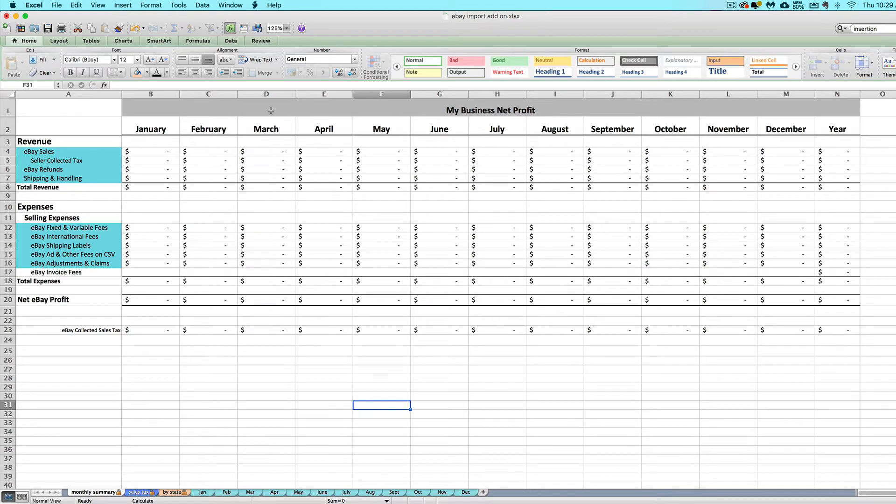
mouse_move(172, 148)
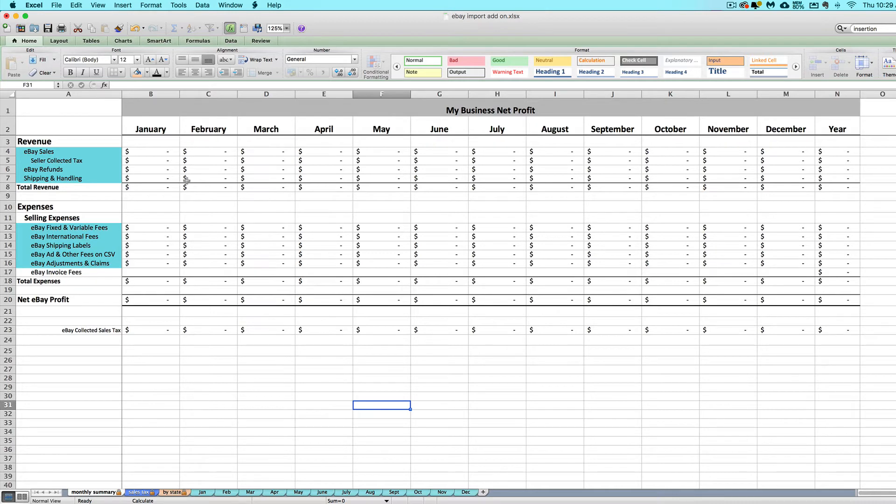
Step: Log in to the Paper + Spark account and open the list of purchased spreadsheet files
left_click(81, 488)
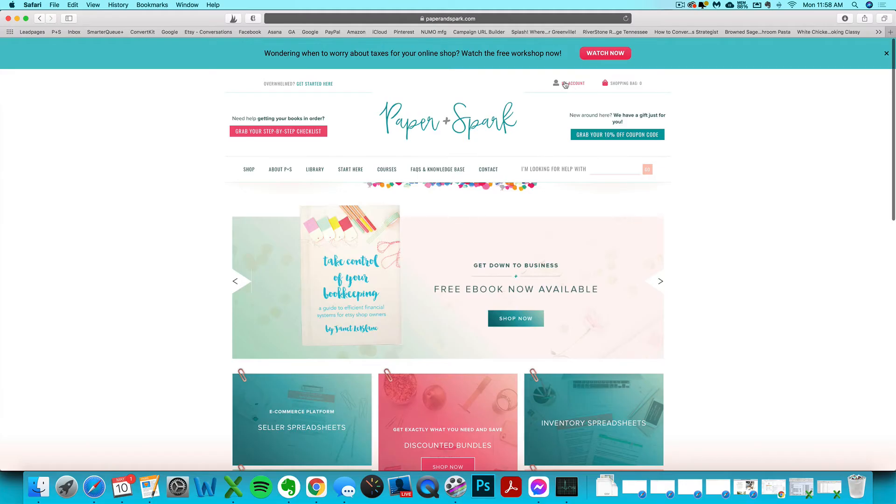
mouse_move(377, 137)
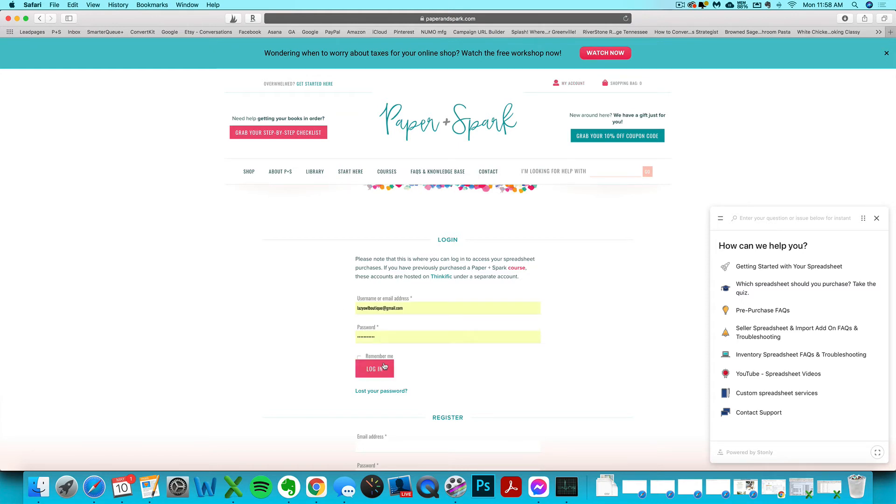
left_click(375, 368)
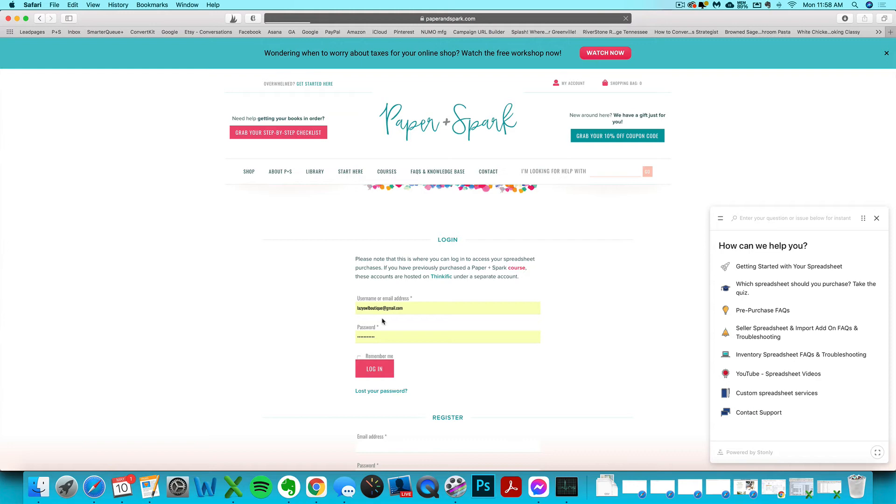
left_click(375, 369)
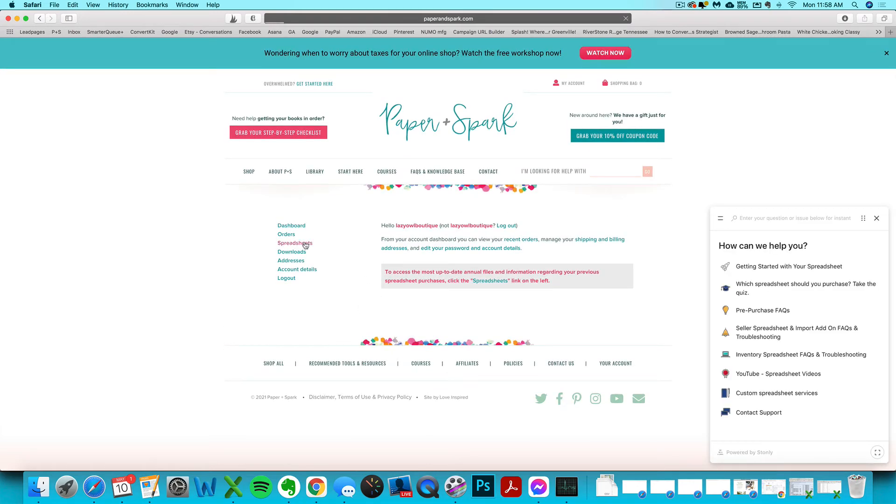
left_click(295, 243)
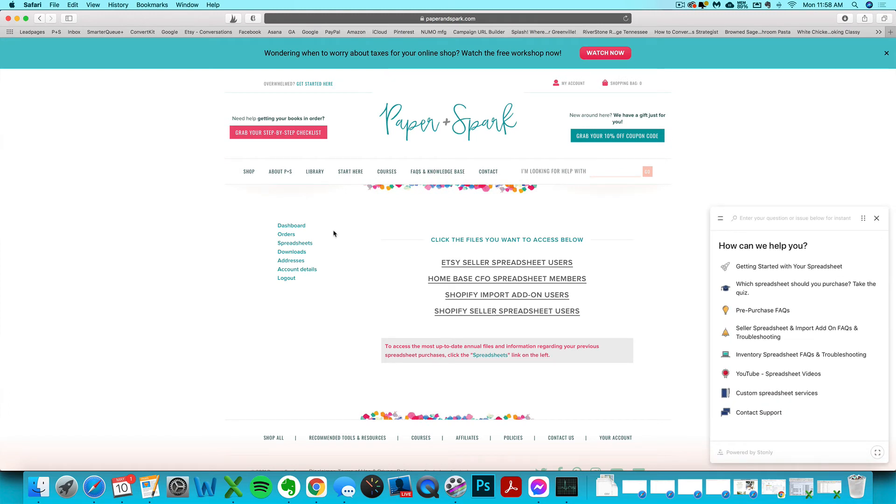
mouse_move(418, 225)
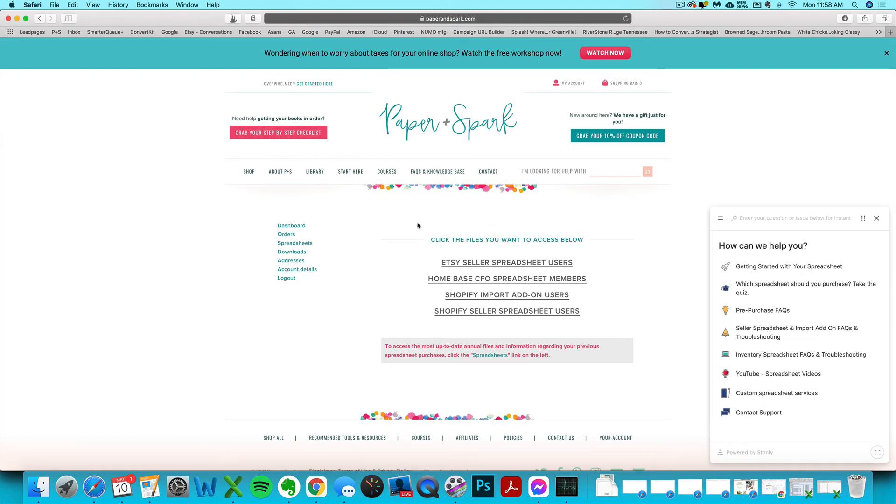
mouse_move(376, 259)
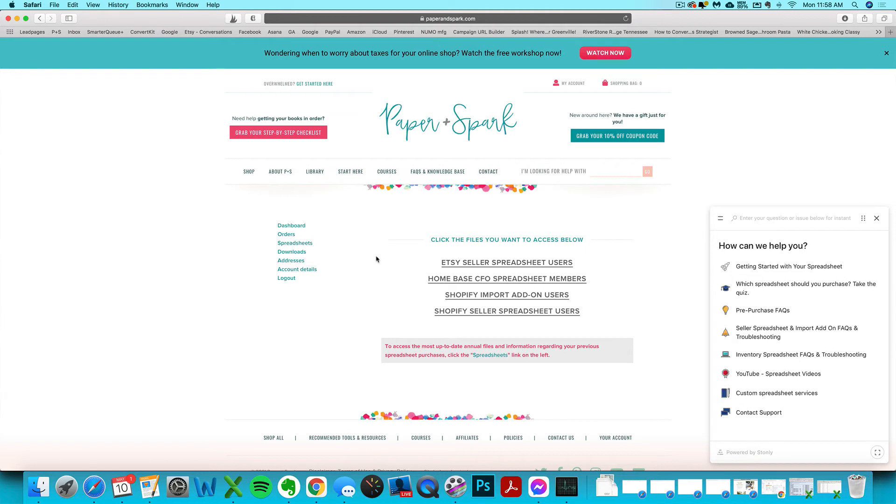
mouse_move(399, 248)
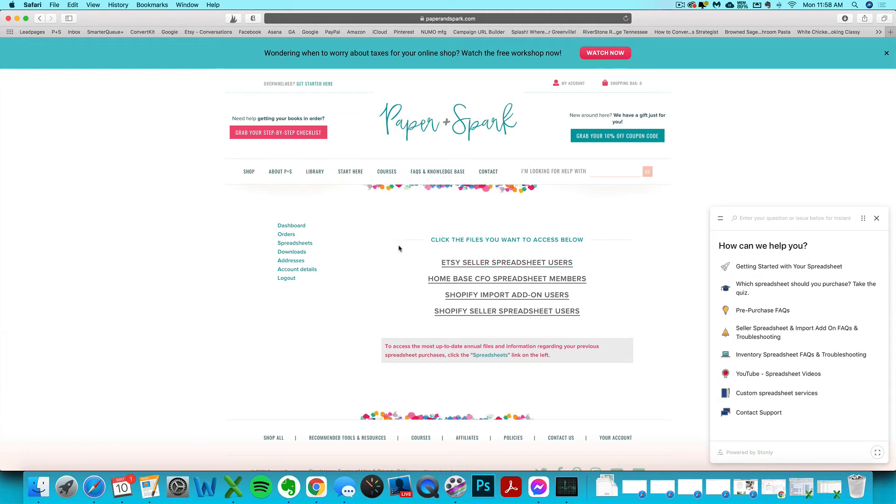
mouse_move(364, 203)
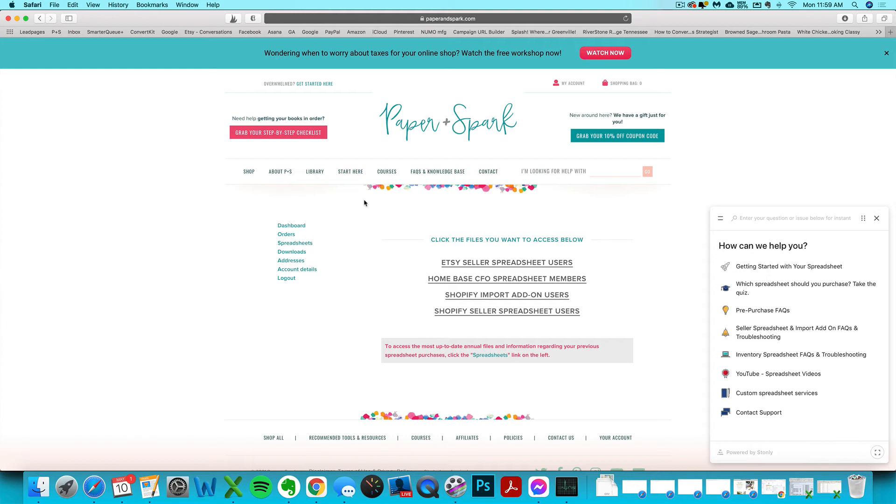
mouse_move(374, 200)
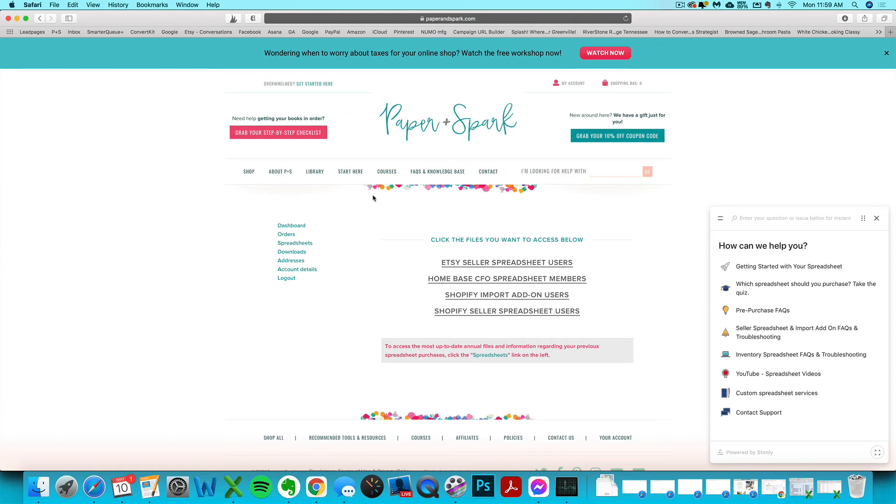
mouse_move(532, 99)
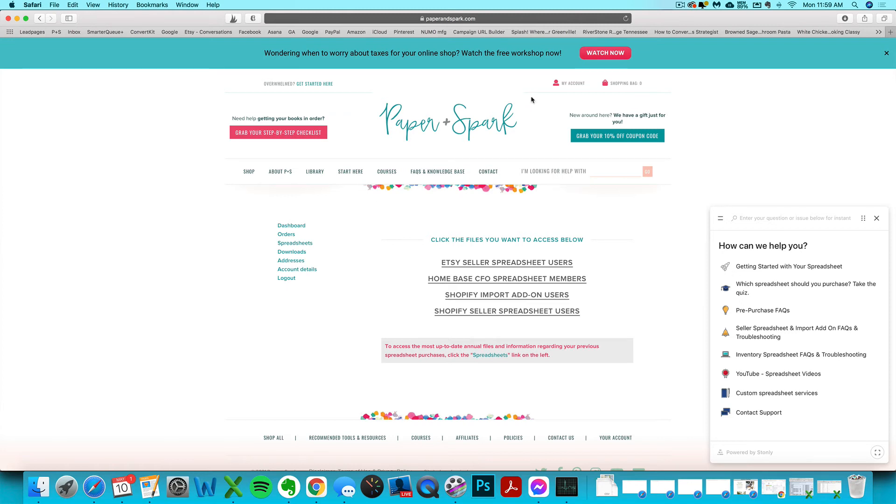
mouse_move(380, 244)
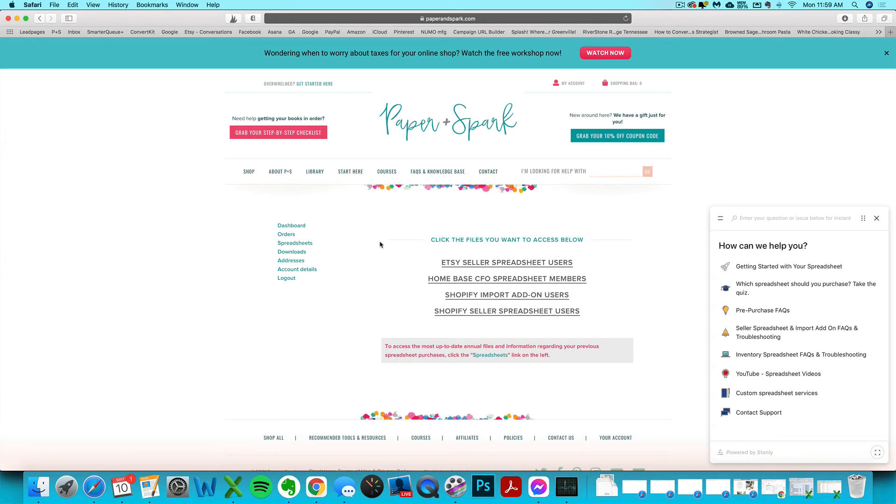
mouse_move(295, 242)
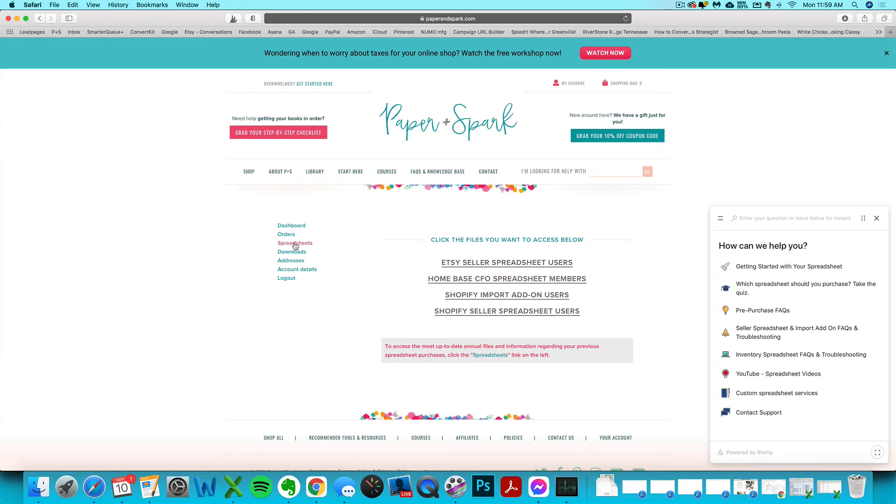
mouse_move(480, 304)
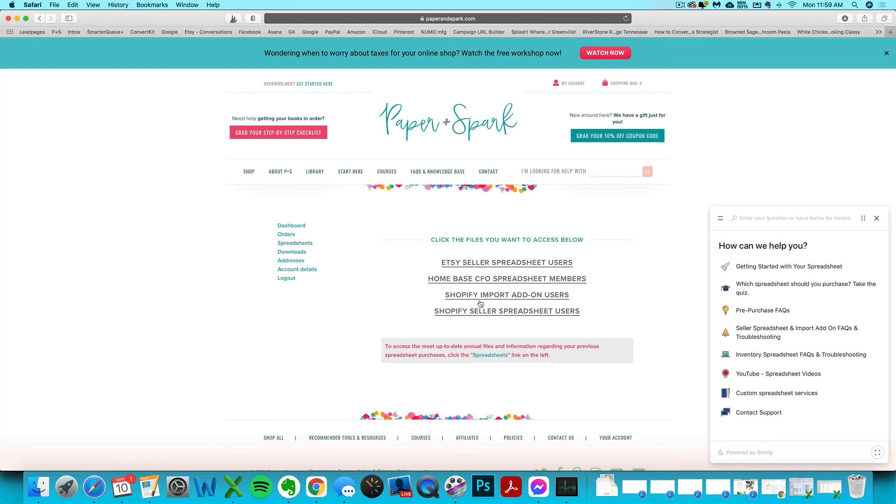
mouse_move(426, 299)
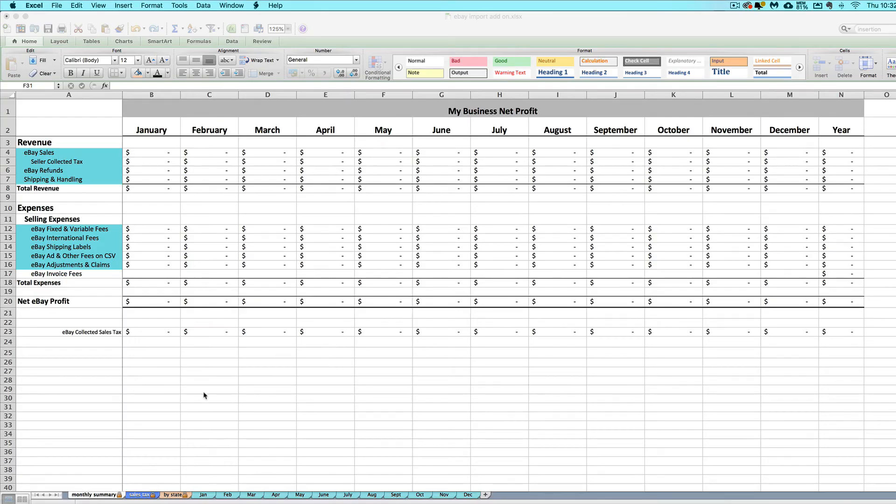
mouse_move(128, 318)
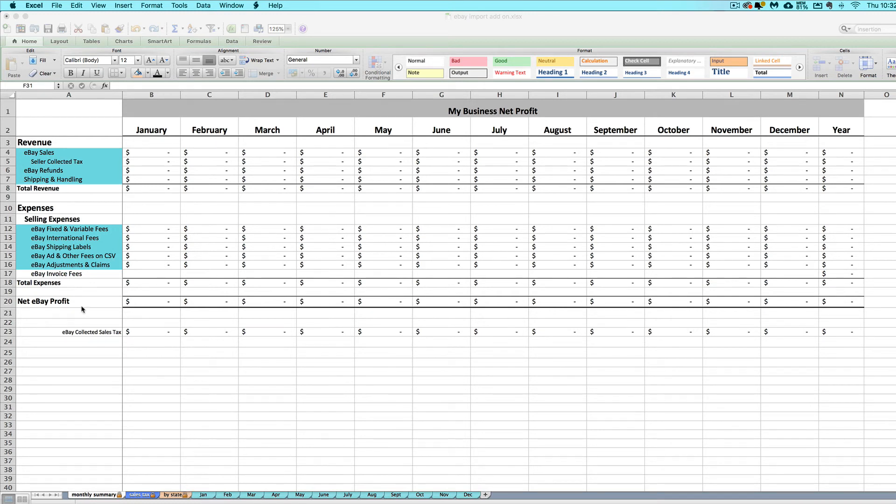
Step: Return to Excel's monthly net profit summary and select the eBay Invoice Fees row B17:N17
left_click(384, 407)
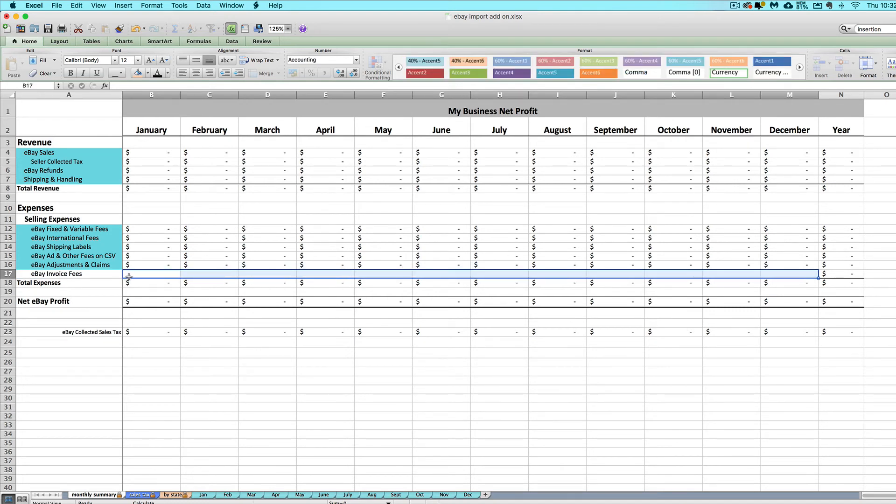
left_click(150, 274)
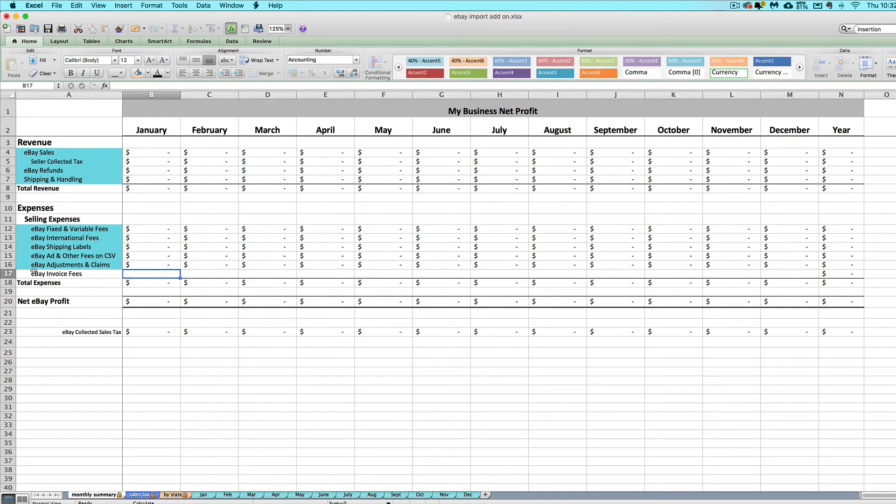
mouse_move(144, 350)
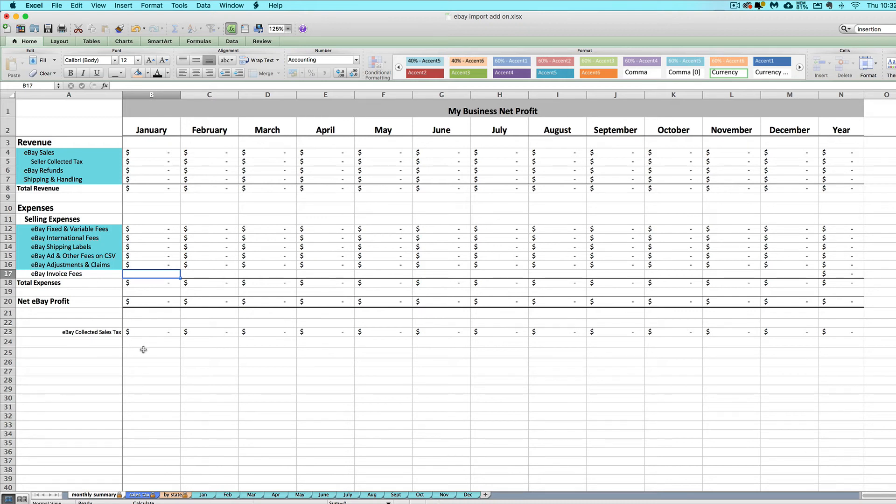
mouse_move(150, 498)
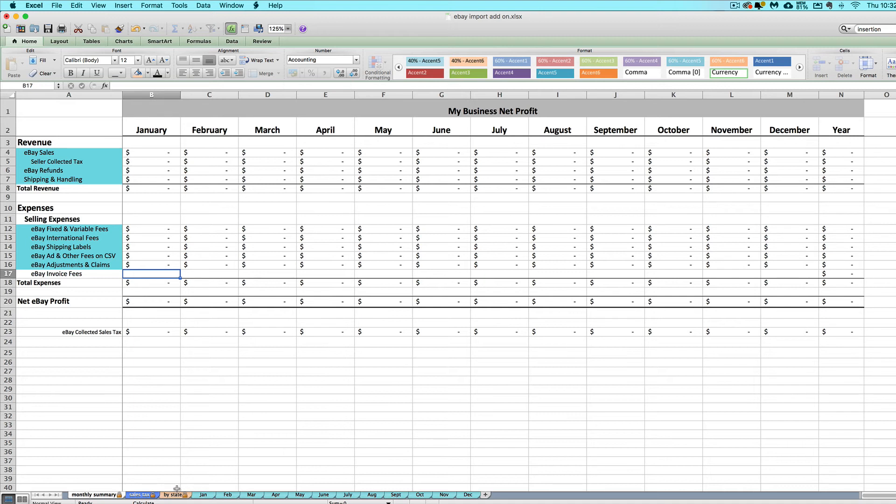
mouse_move(153, 386)
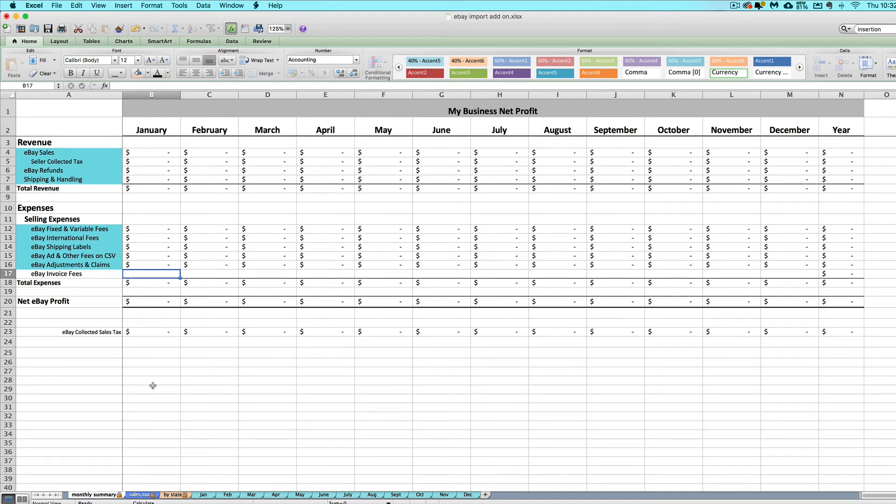
mouse_move(138, 342)
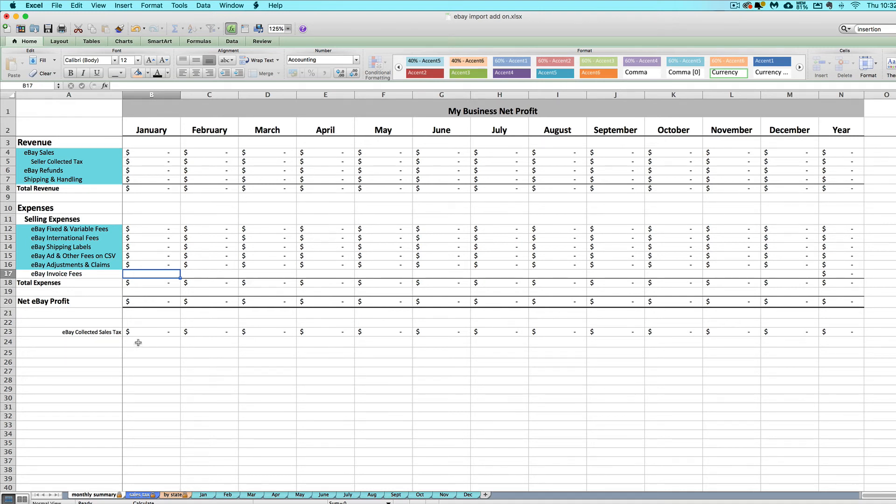
mouse_move(293, 194)
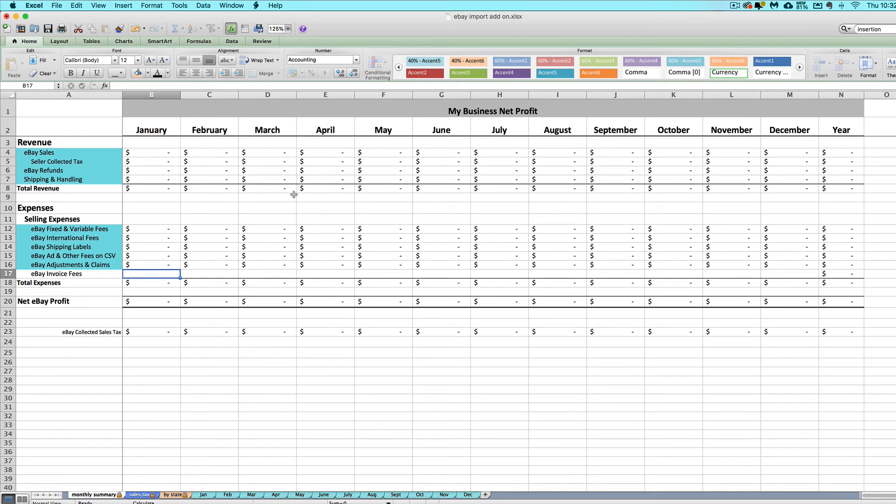
mouse_move(240, 206)
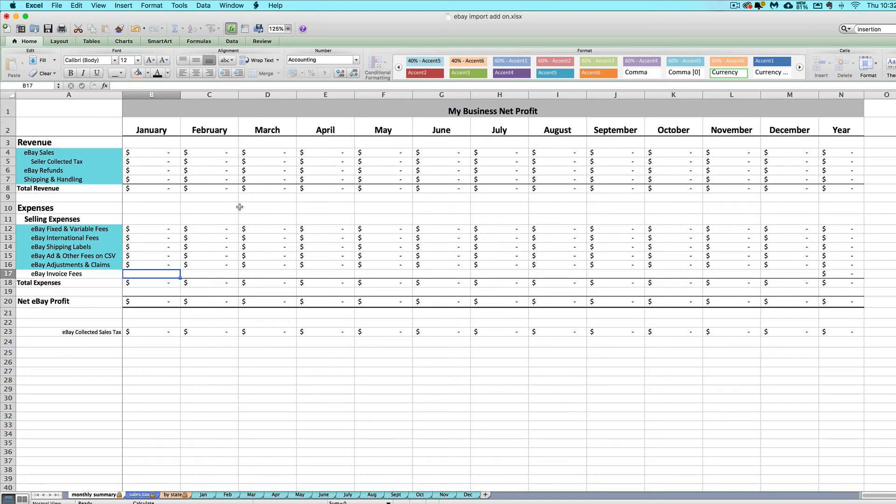
mouse_move(181, 239)
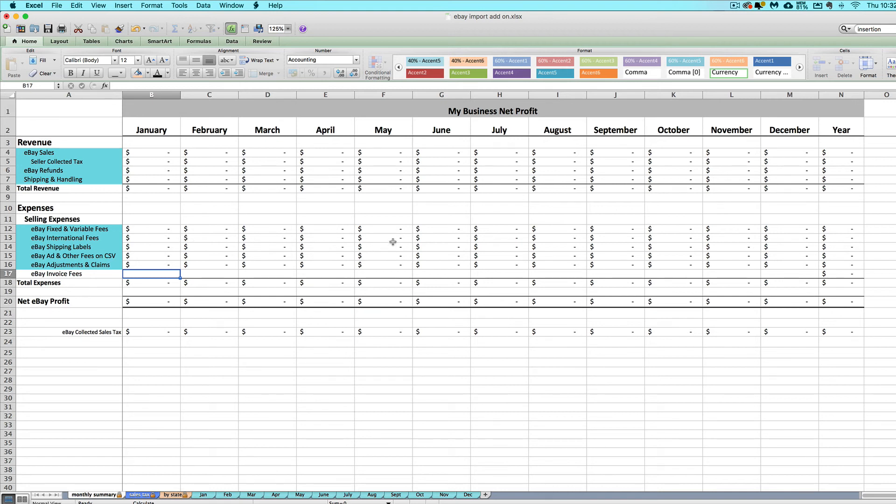
mouse_move(458, 239)
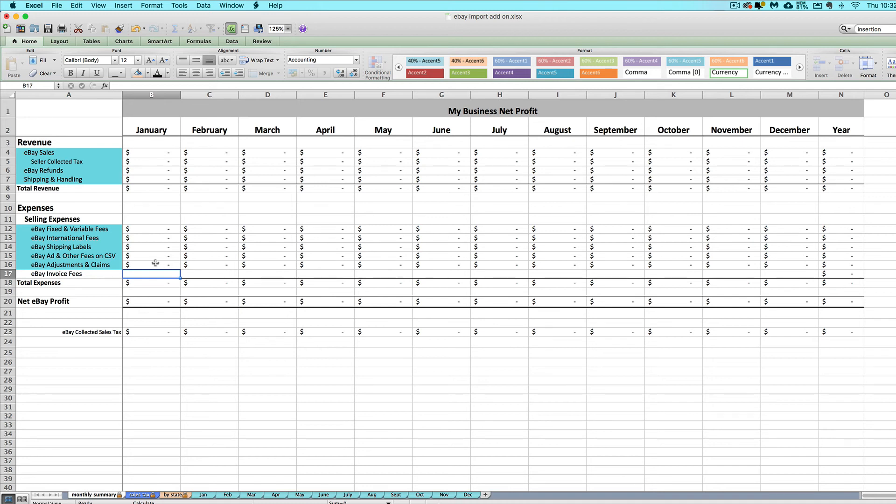
mouse_move(132, 250)
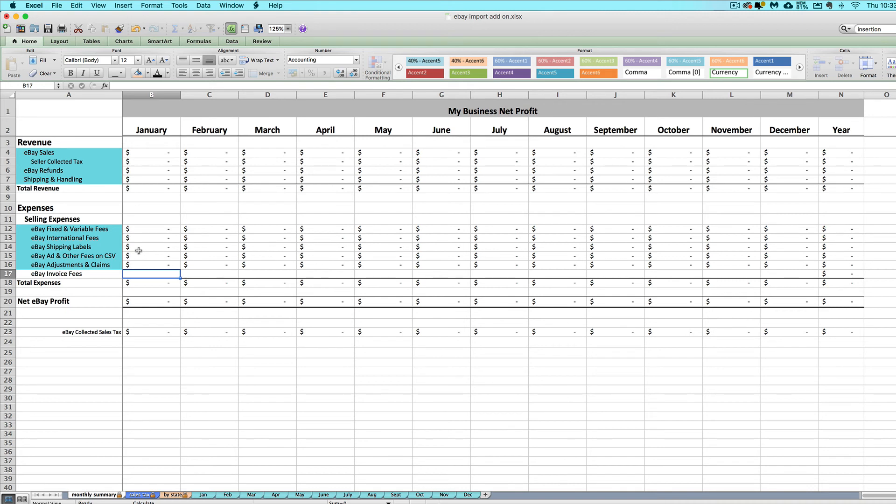
mouse_move(157, 275)
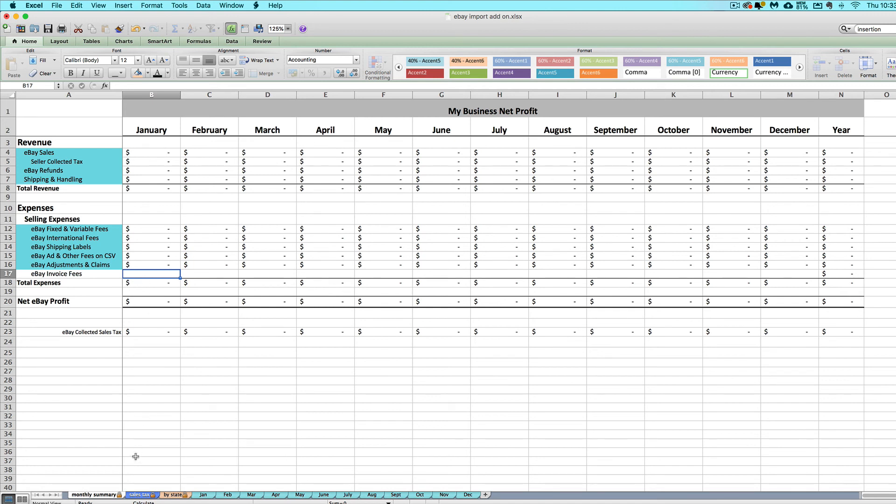
mouse_move(244, 501)
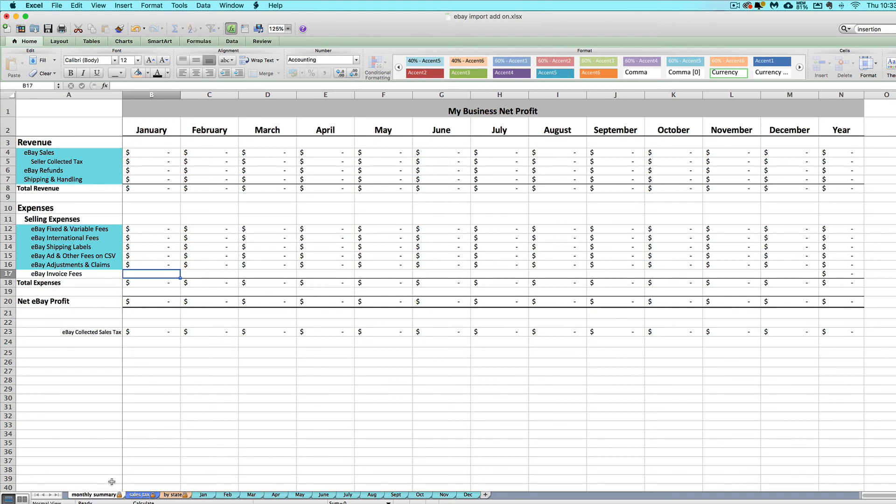
mouse_move(120, 478)
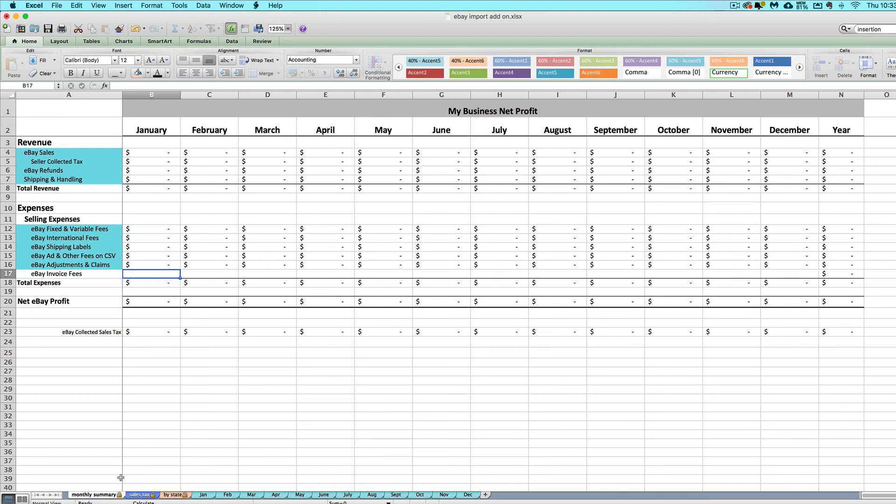
mouse_move(150, 383)
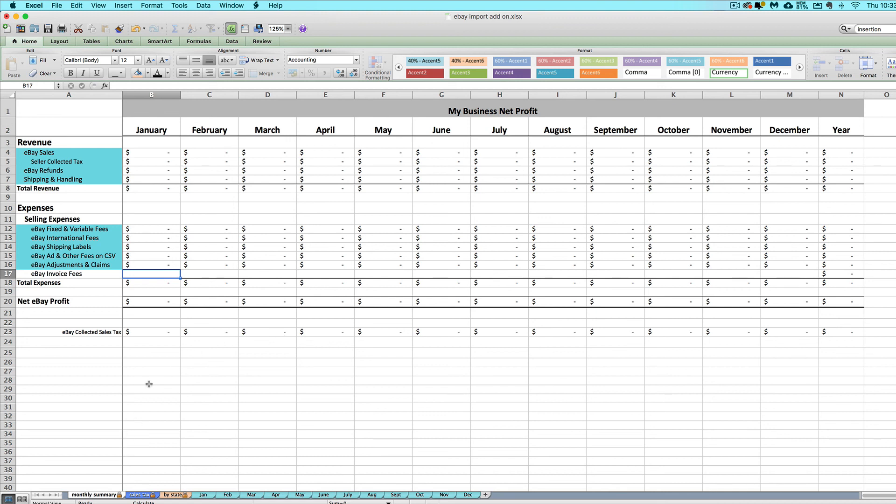
mouse_move(204, 389)
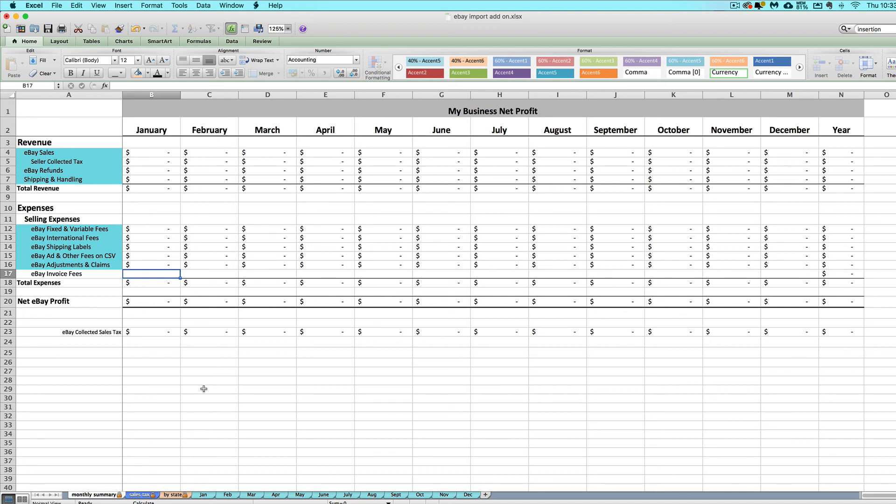
mouse_move(329, 334)
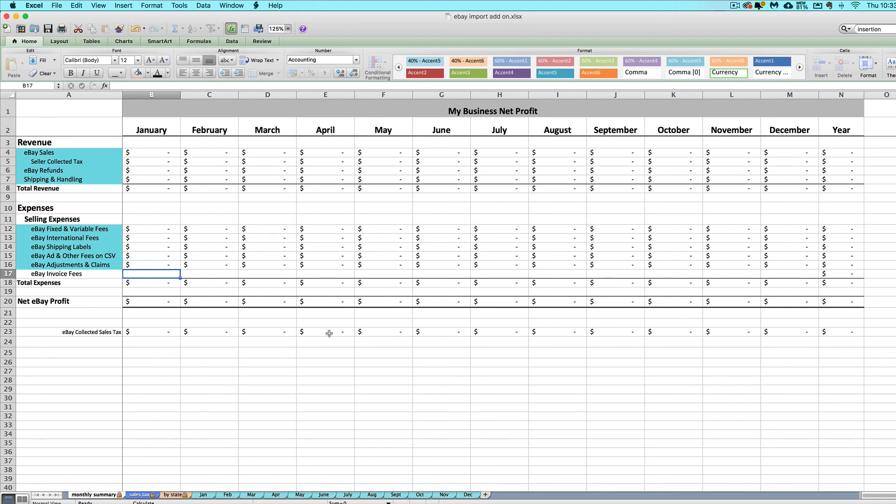
mouse_move(349, 398)
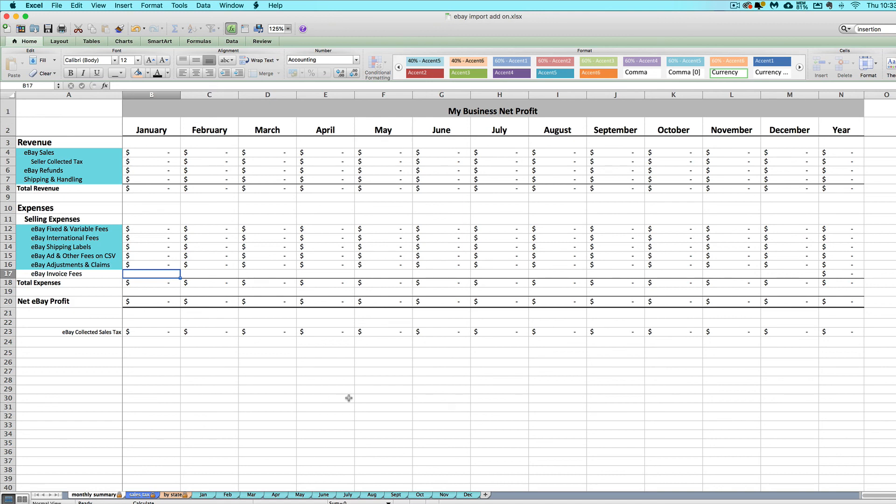
mouse_move(292, 217)
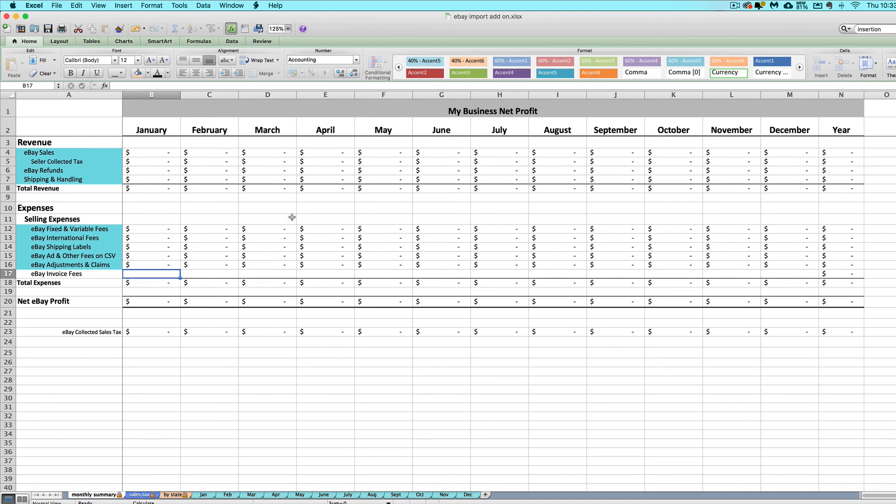